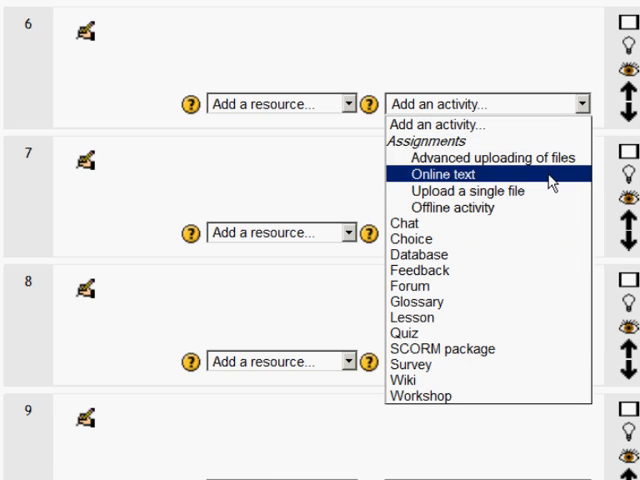
Choose Assignments > Online text from Topic 6's 'Add an activity...' menu
left_click(442, 174)
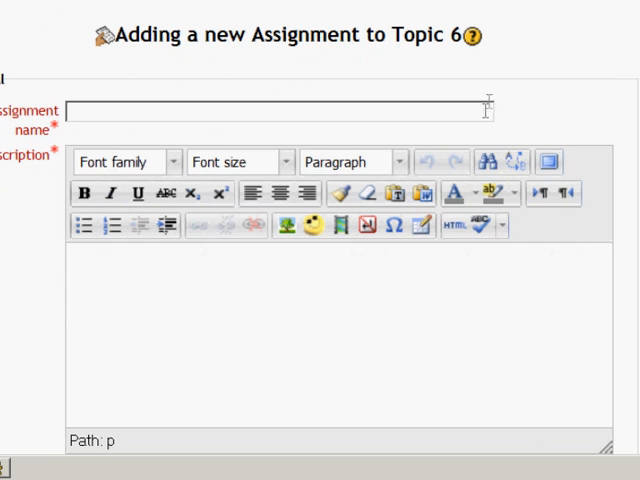
Name the assignment 'Homework for Class A' and review its dates further down
type("Homework for Claass")
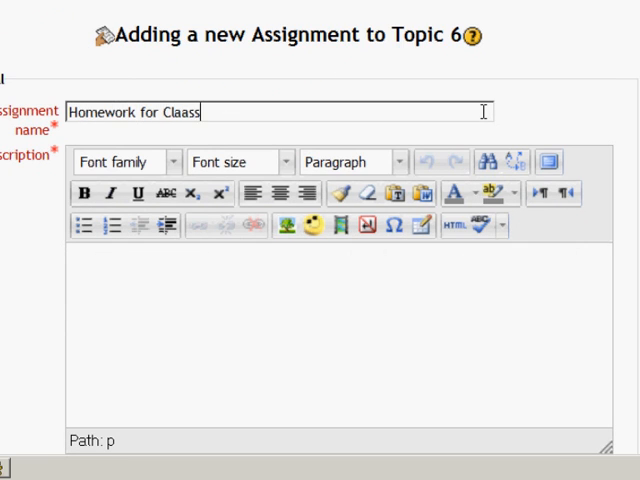
type("Class A")
left_click(339, 335)
type("do it !!")
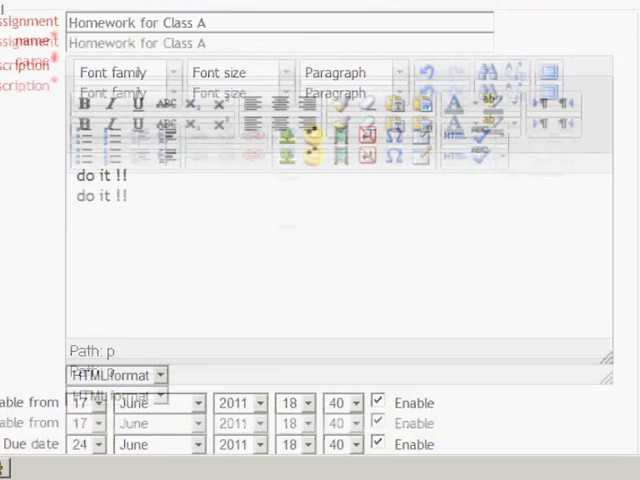
scroll("down", 3)
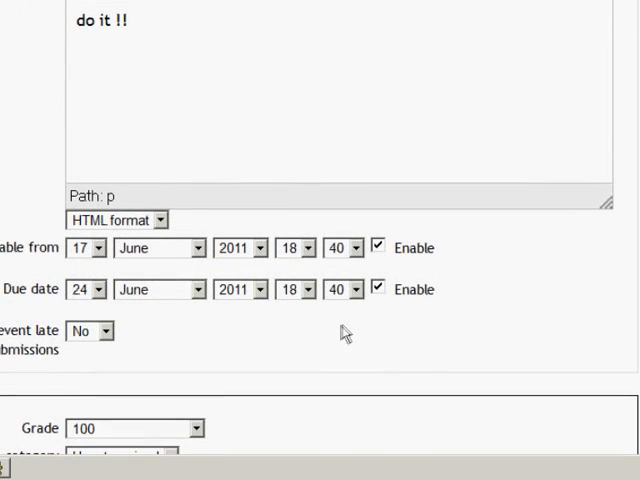
mouse_move(148, 322)
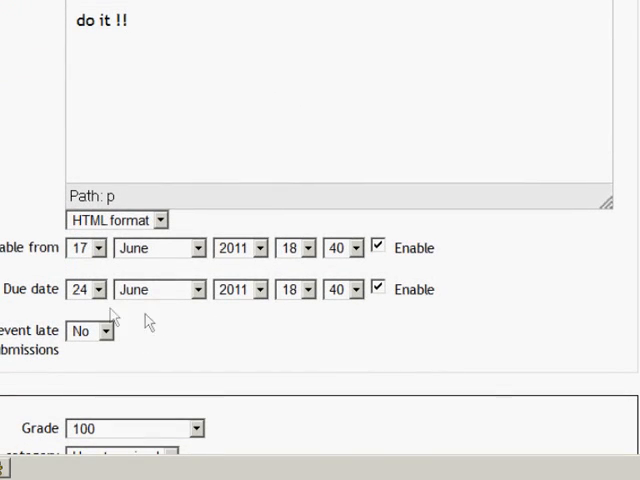
scroll("down", 3)
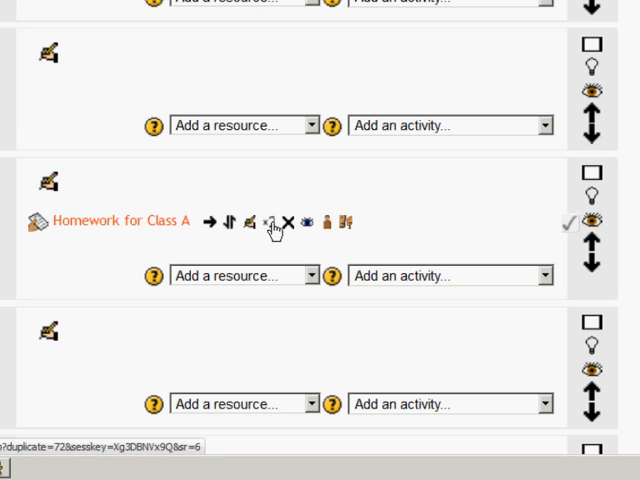
Click Duplicate beside the Homework for Class A assignment
left_click(272, 222)
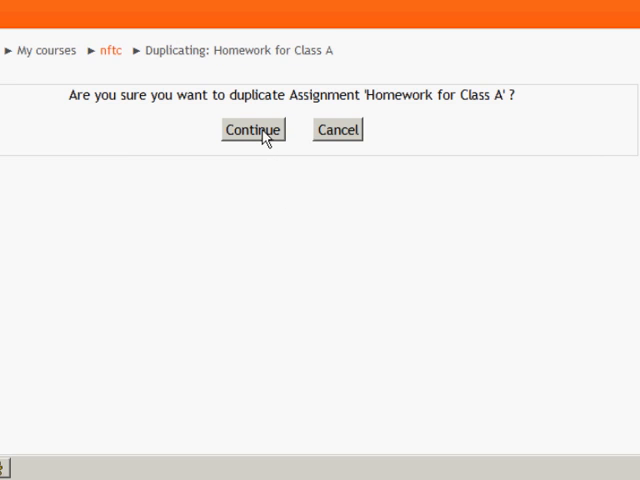
Confirm duplicating Homework for Class A and open the new copy's edit form
left_click(252, 130)
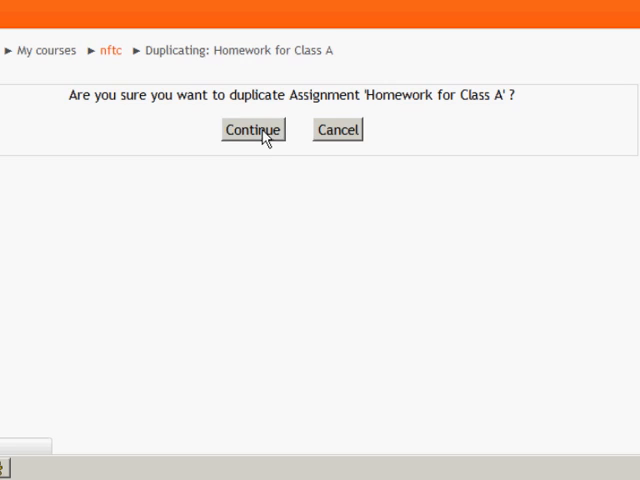
left_click(251, 129)
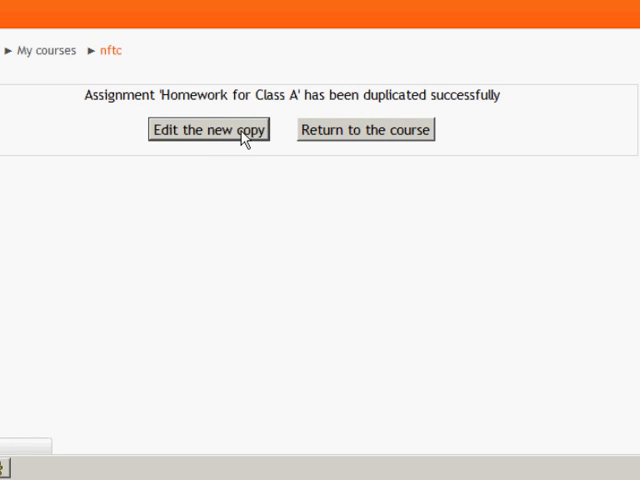
left_click(208, 130)
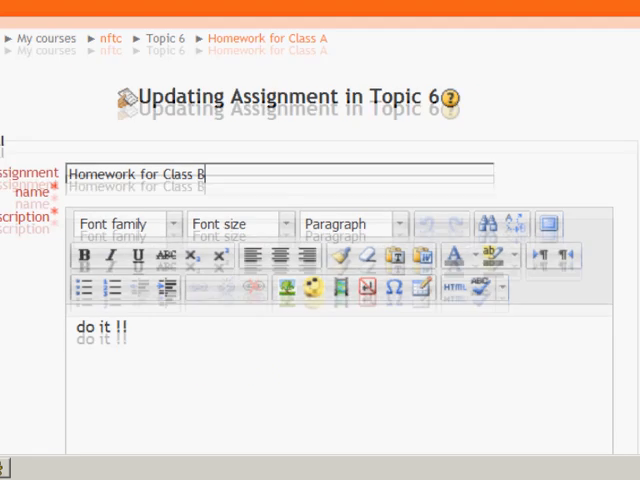
Open the due date day picker on the copy to choose a later day
scroll("down", 3)
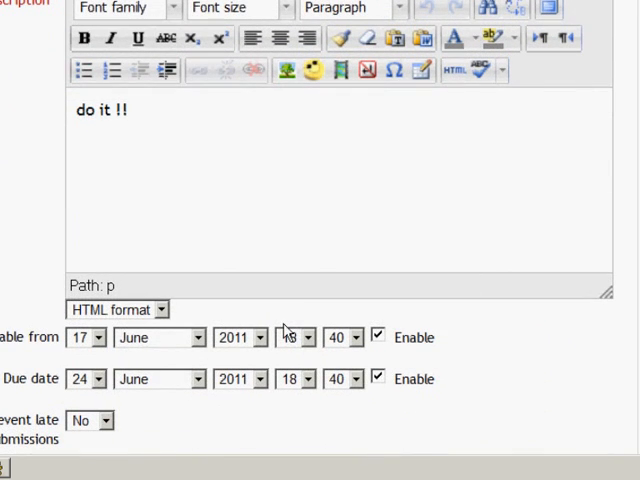
left_click(98, 337)
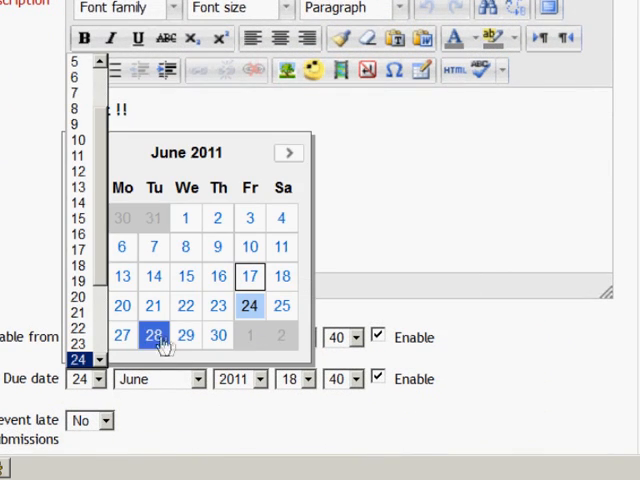
left_click(121, 335)
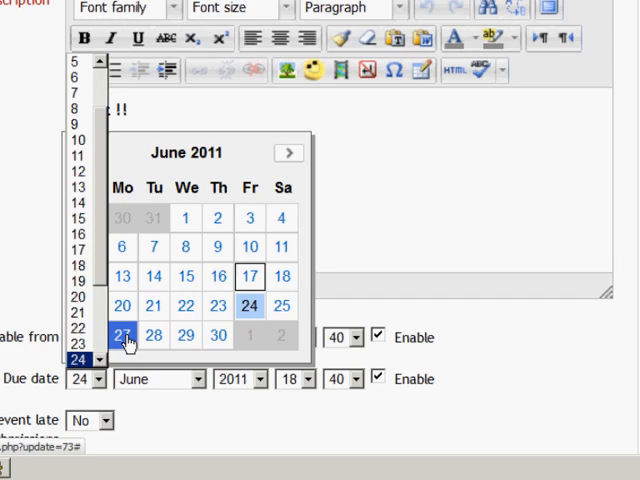